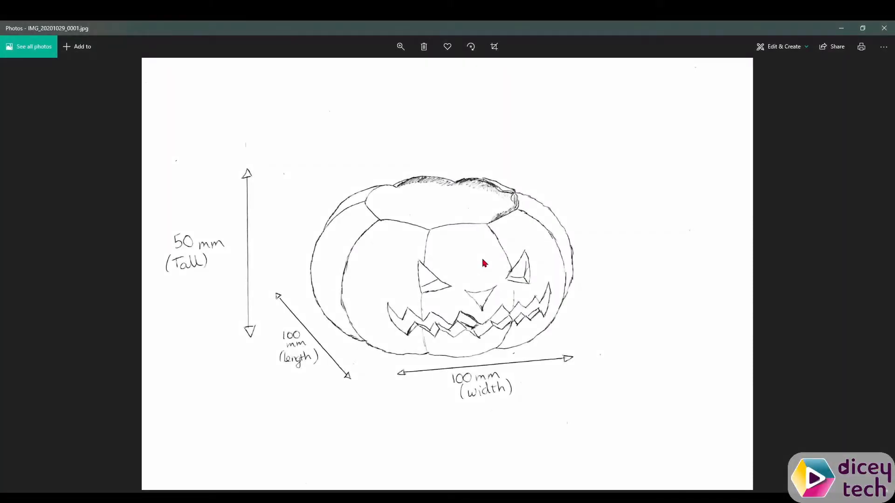
pyautogui.moveTo(490, 154)
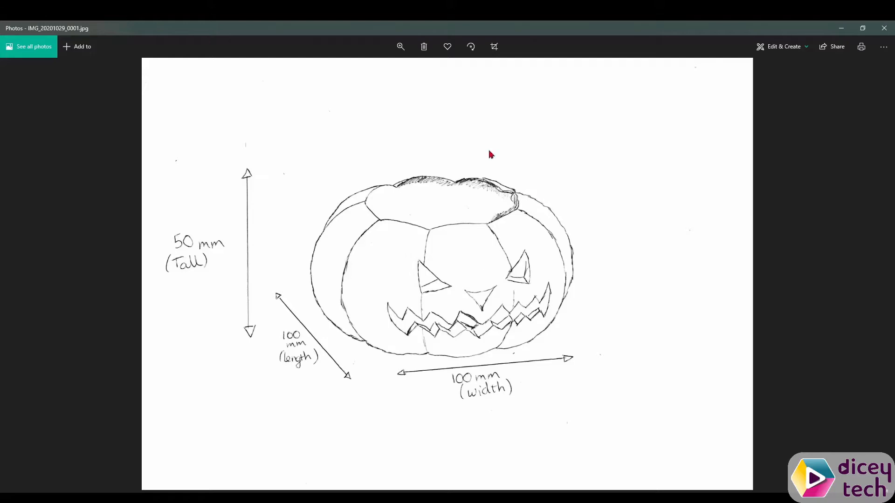
pyautogui.moveTo(273, 245)
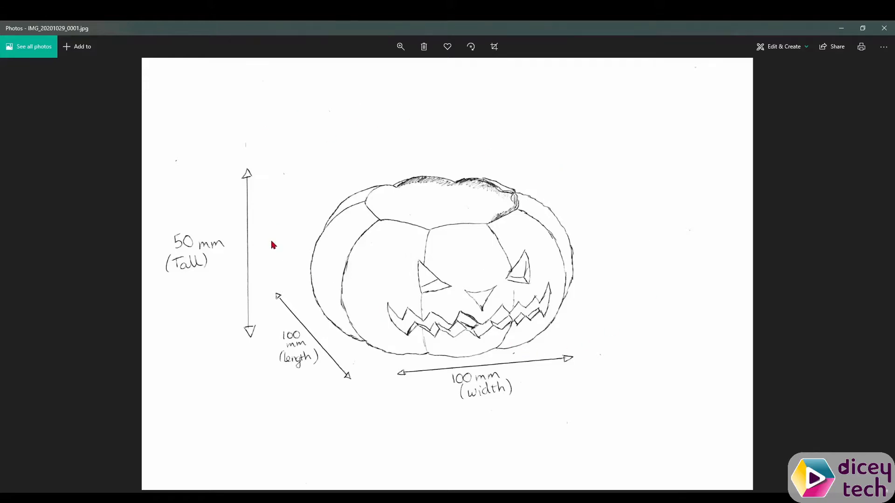
pyautogui.moveTo(611, 318)
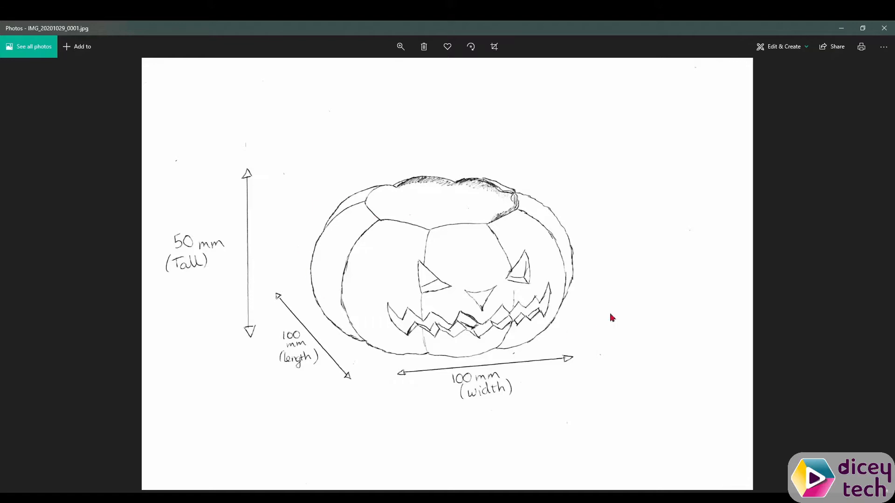
pyautogui.moveTo(479, 186)
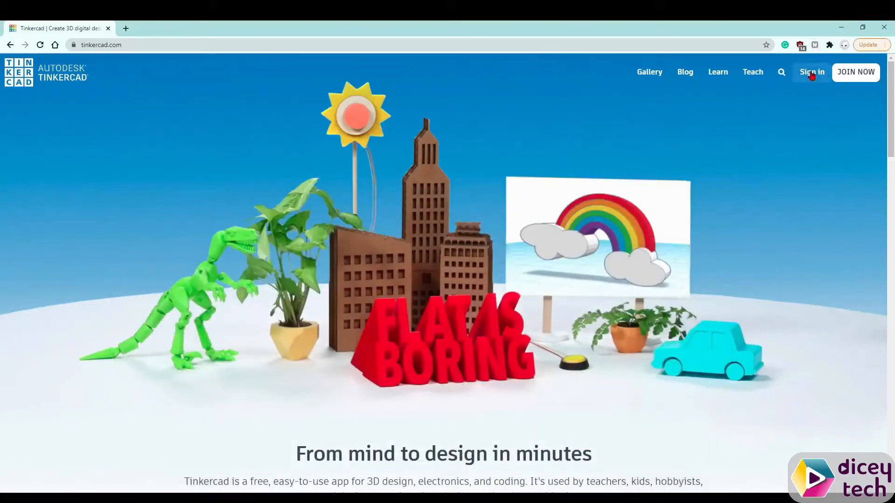
# Sign in to the Tinkercad account to reach the 3D designs dashboard
pyautogui.click(810, 71)
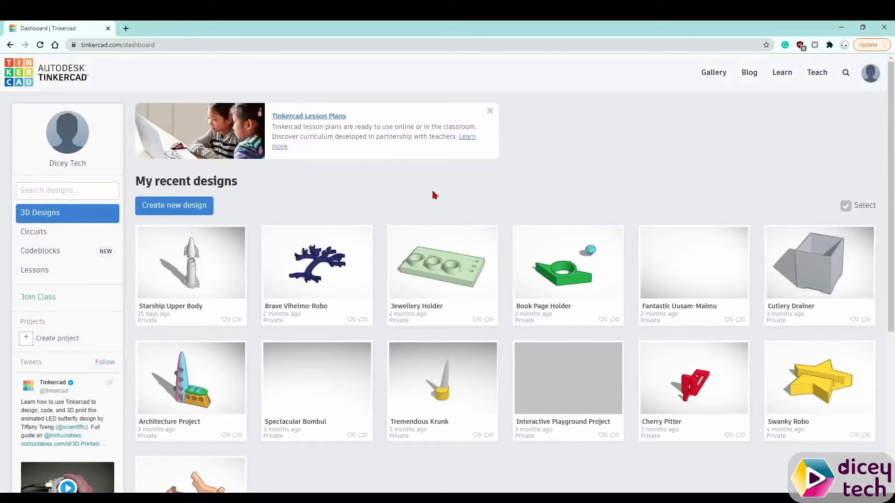
pyautogui.moveTo(317, 207)
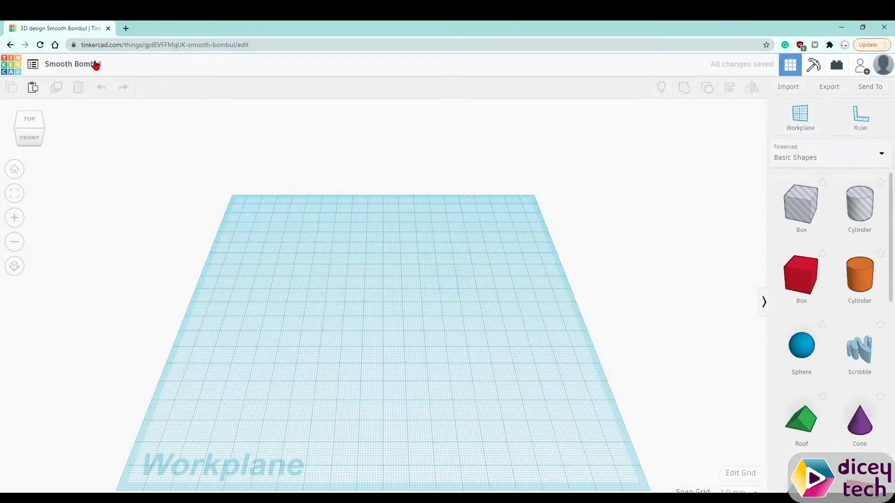
# Name the new design 'Candy Pot' and look straight down onto the workplane
pyautogui.click(73, 64)
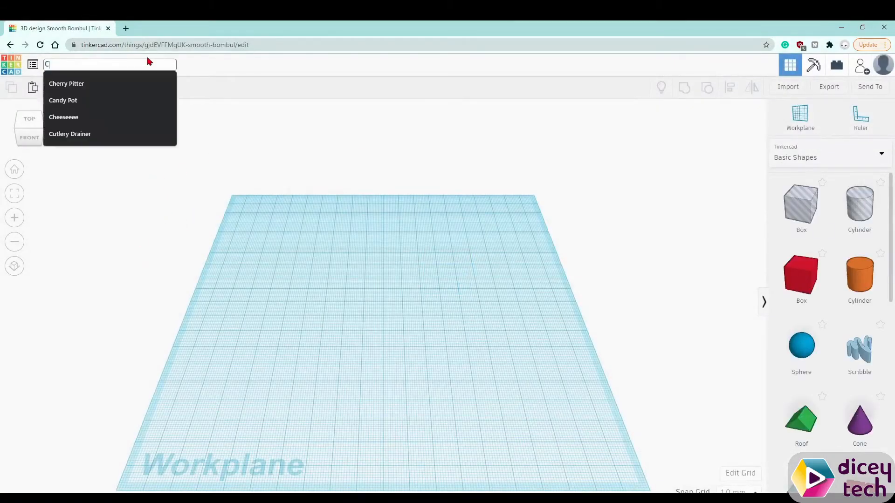
pyautogui.click(62, 100)
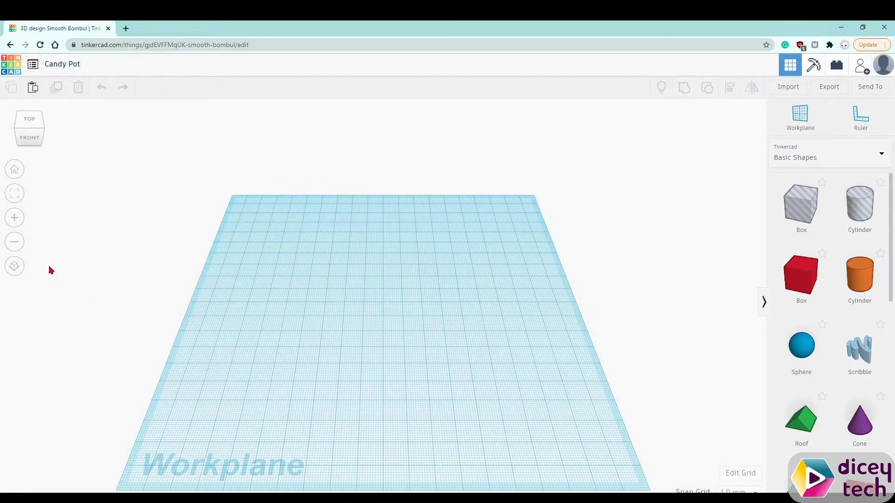
pyautogui.click(14, 265)
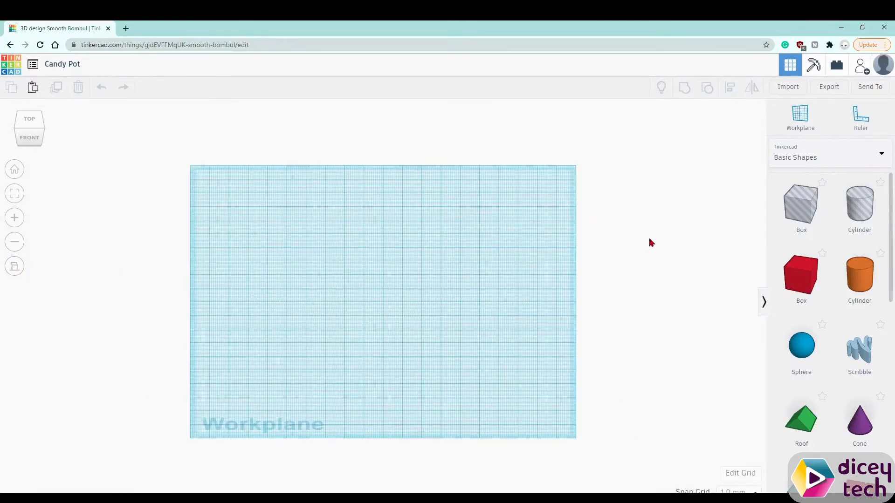
pyautogui.moveTo(817, 153)
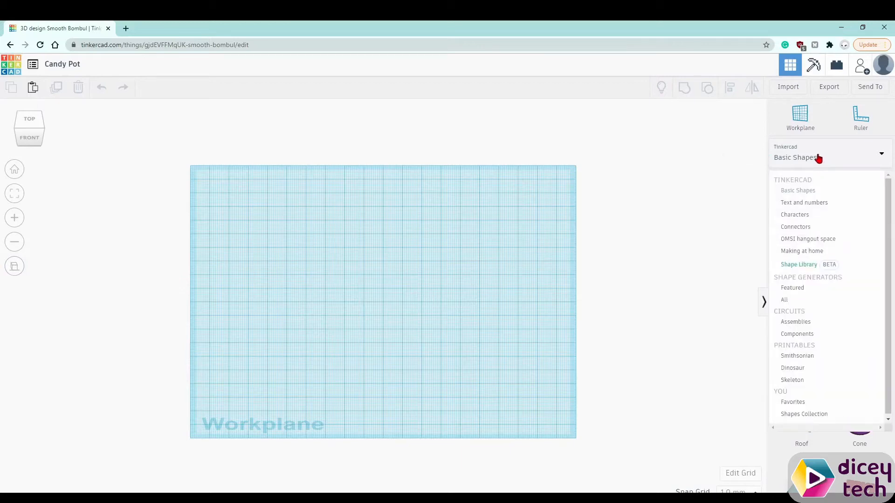
# Pick the Egg from the Characters shape collection and place it on the workplane
pyautogui.click(794, 214)
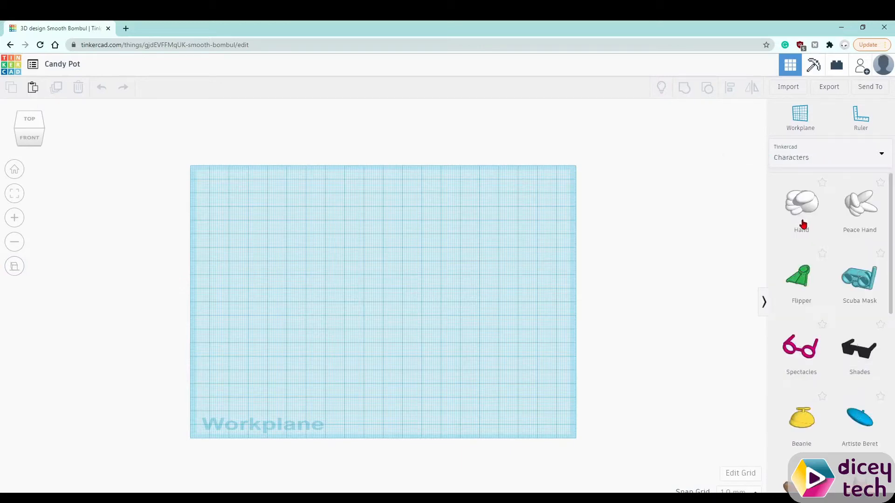
pyautogui.scroll(-3)
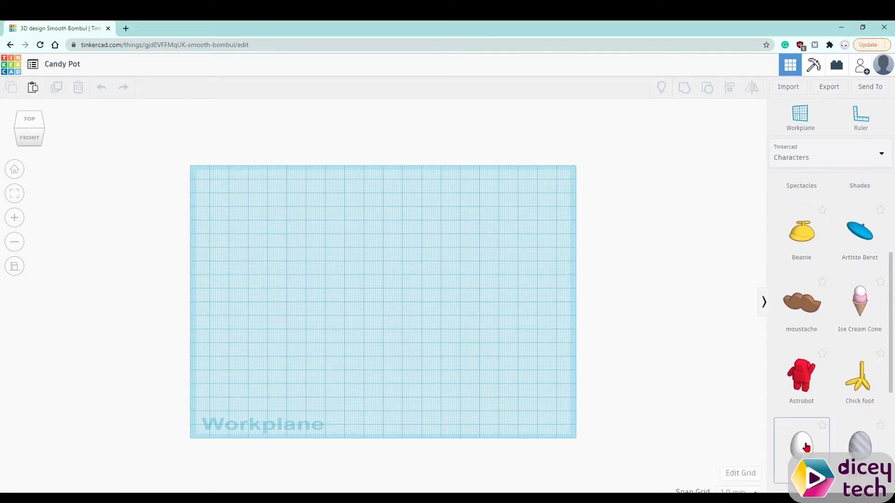
pyautogui.scroll(-3)
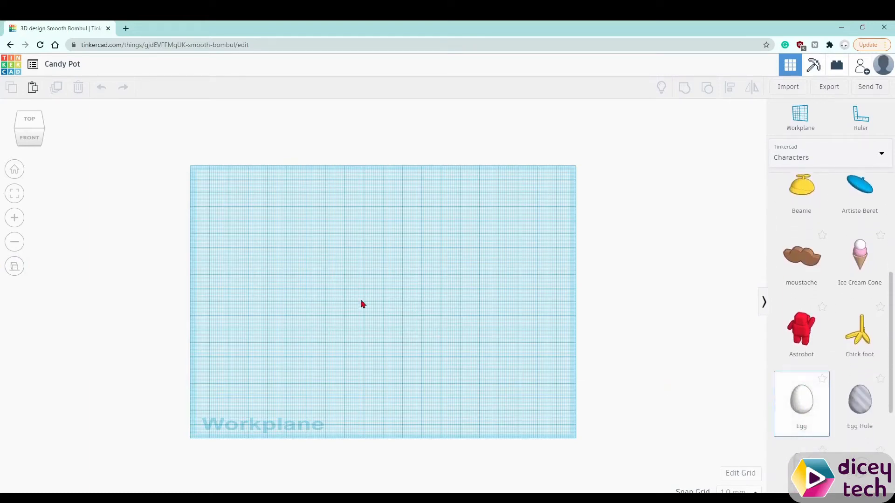
pyautogui.click(801, 398)
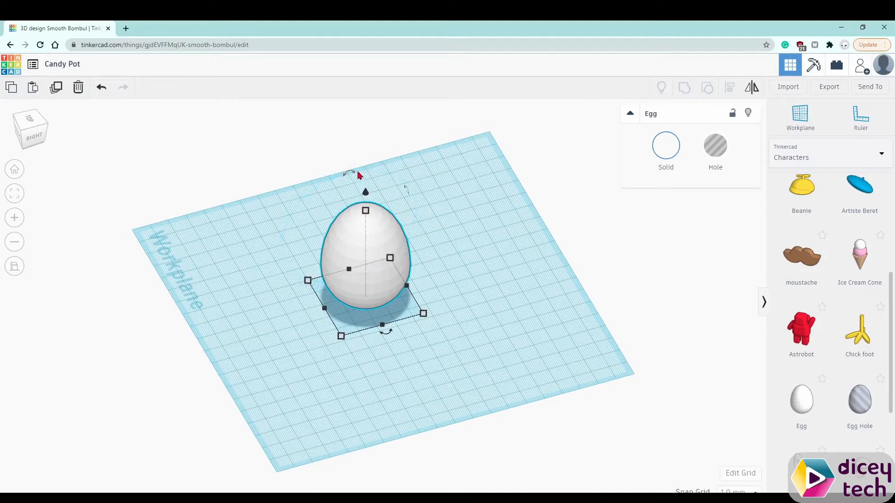
# Tilt the egg -45° onto its side and lower it to -3.50 below the workplane
pyautogui.moveTo(348, 172); pyautogui.dragTo(403, 169)
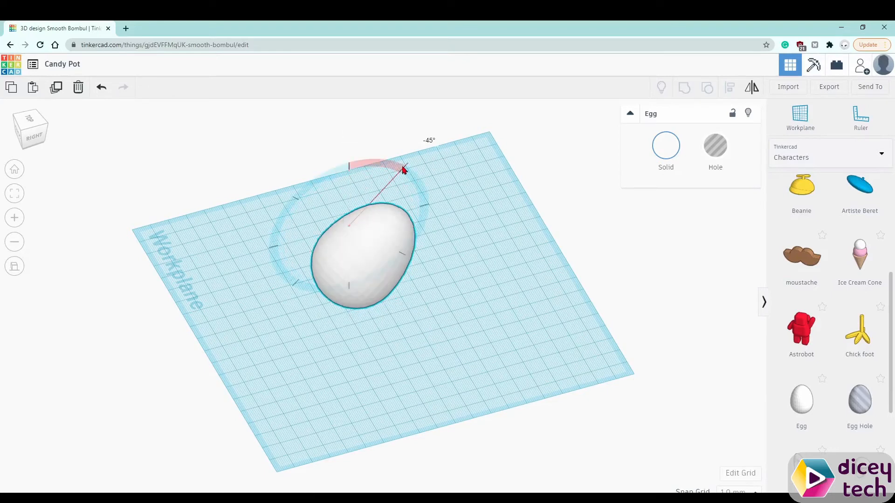
pyautogui.moveTo(403, 170); pyautogui.dragTo(425, 210)
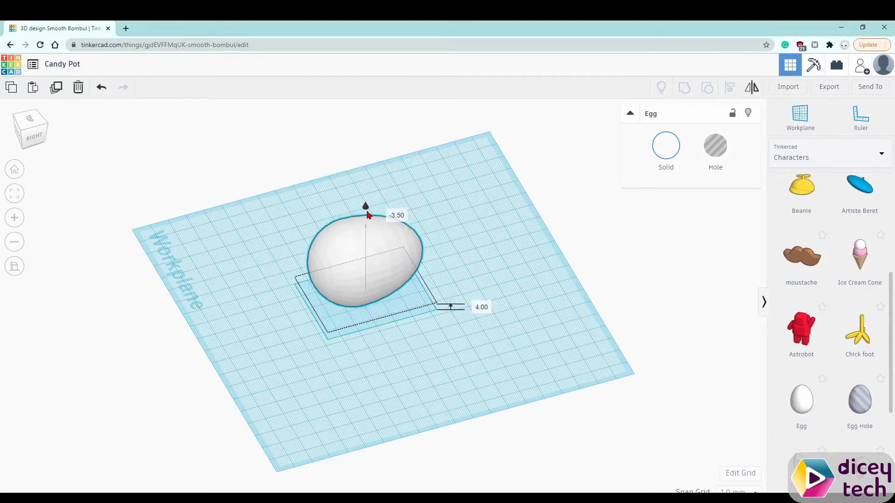
pyautogui.moveTo(450, 307); pyautogui.dragTo(450, 309)
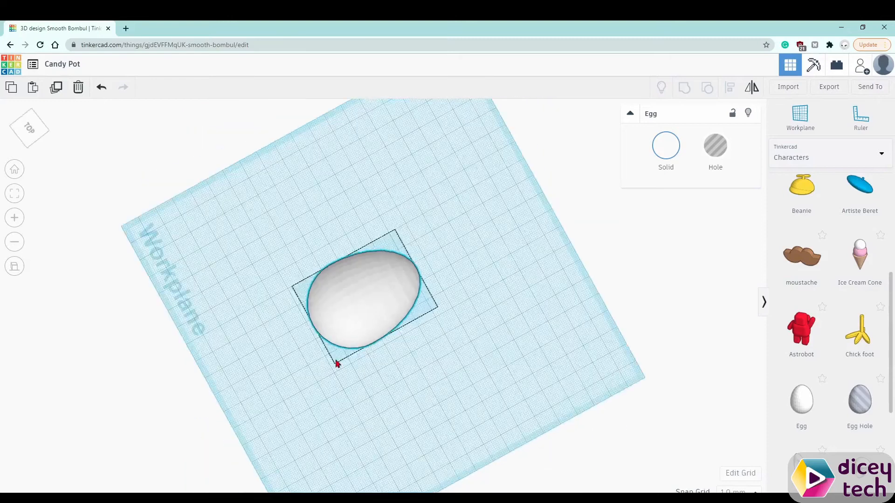
# From top view, turn the egg 22.5° and repeat duplicates into a full ring of eggs
pyautogui.click(29, 128)
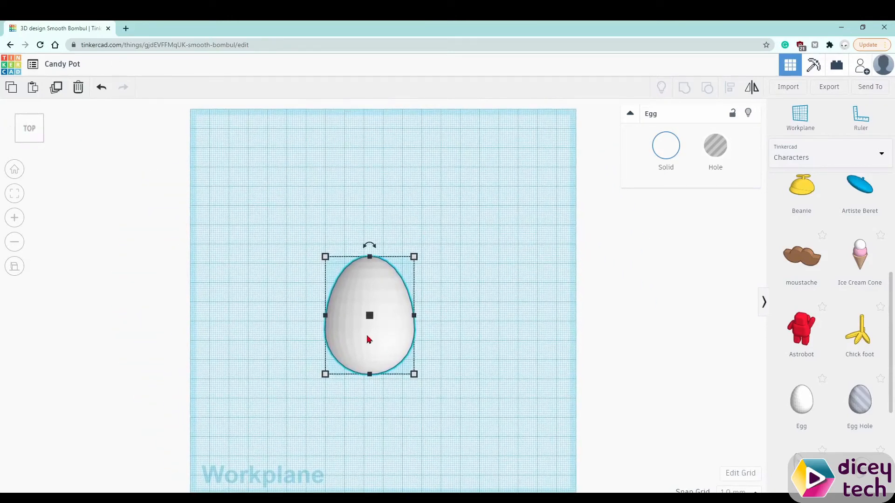
pyautogui.moveTo(55, 87)
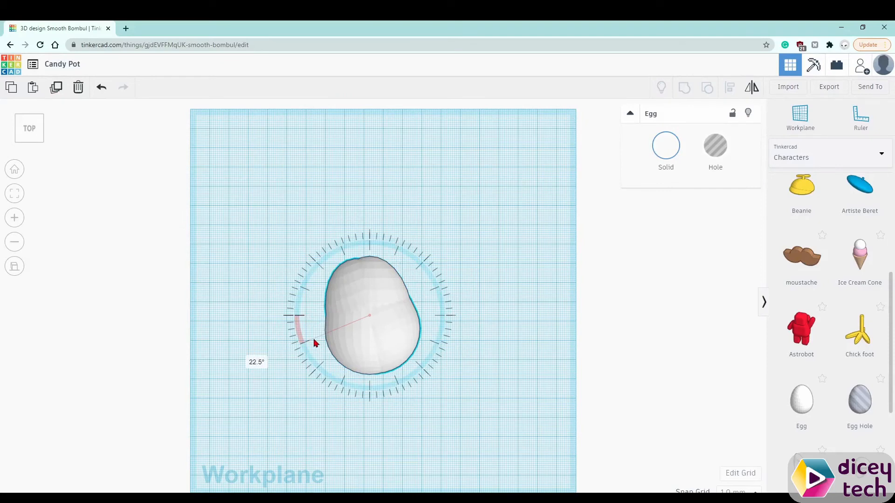
pyautogui.click(371, 317)
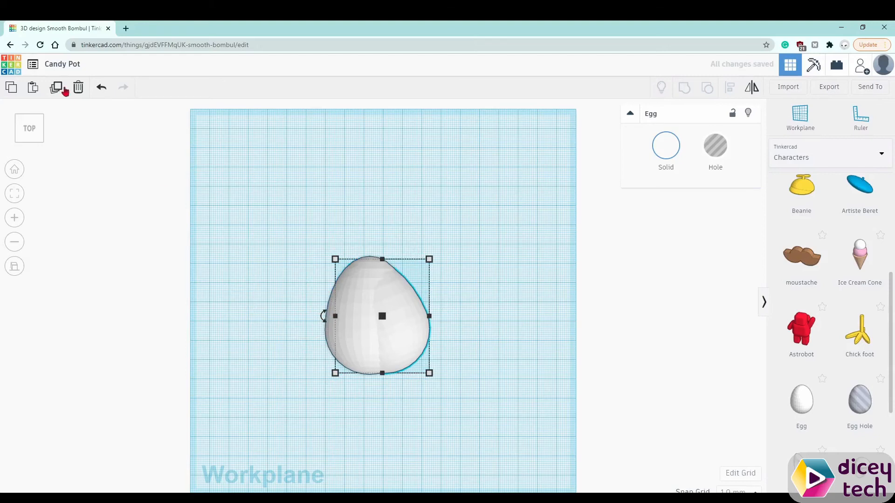
pyautogui.moveTo(56, 87)
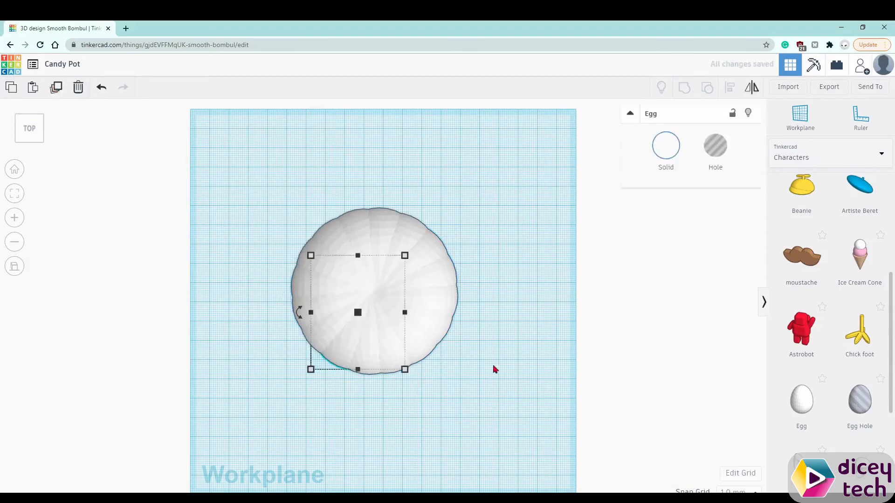
pyautogui.click(484, 397)
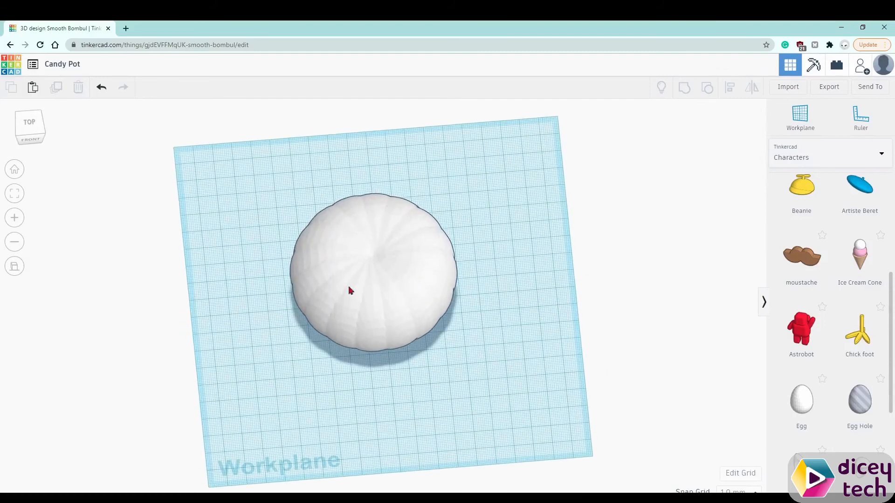
pyautogui.moveTo(351, 238)
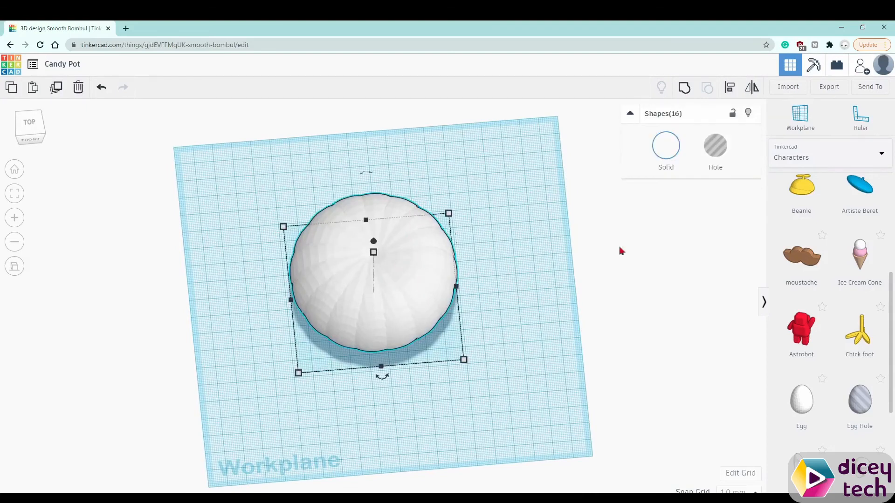
pyautogui.moveTo(684, 86)
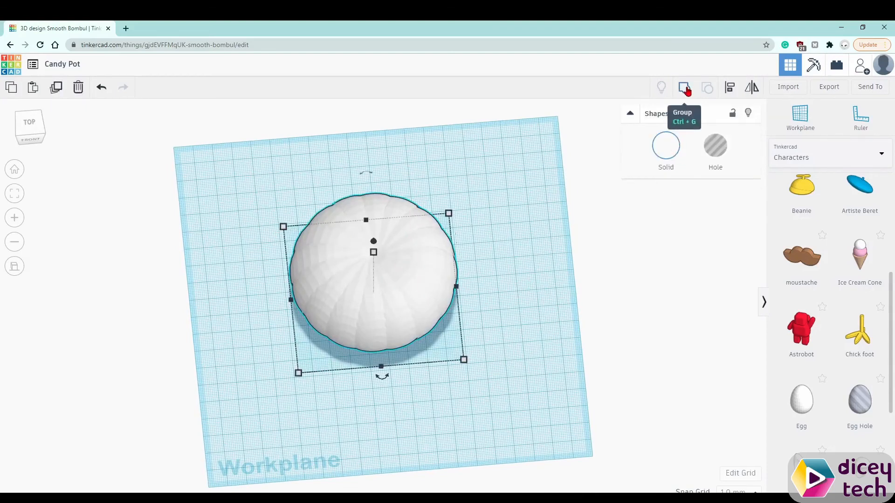
# Group all sixteen selected eggs into a single pumpkin solid
pyautogui.click(684, 86)
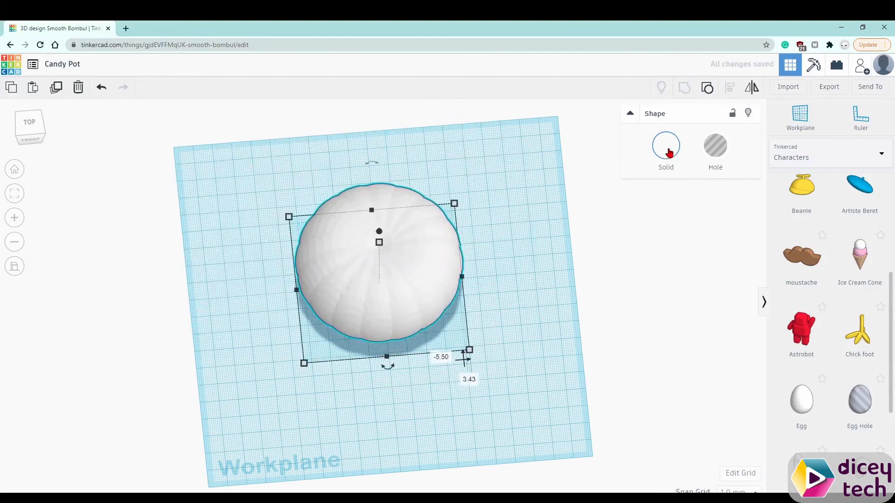
# Set the pumpkin body's Solid colour to the orange preset
pyautogui.click(665, 144)
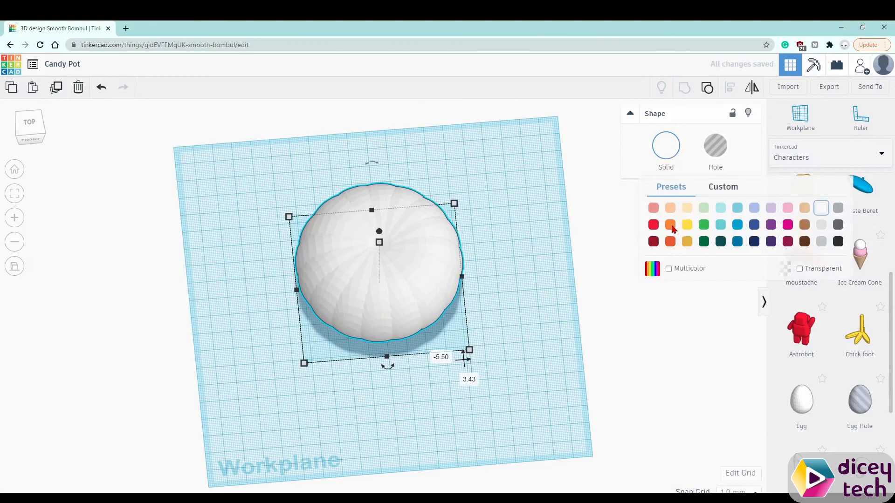
pyautogui.click(670, 225)
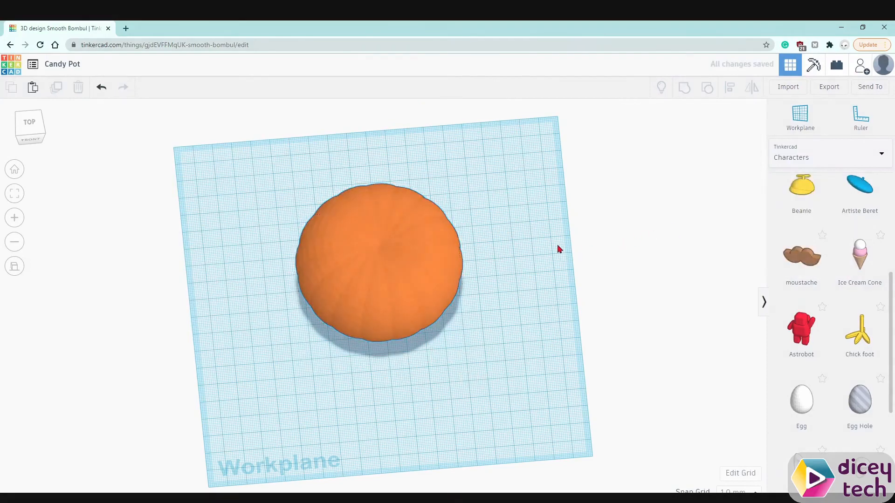